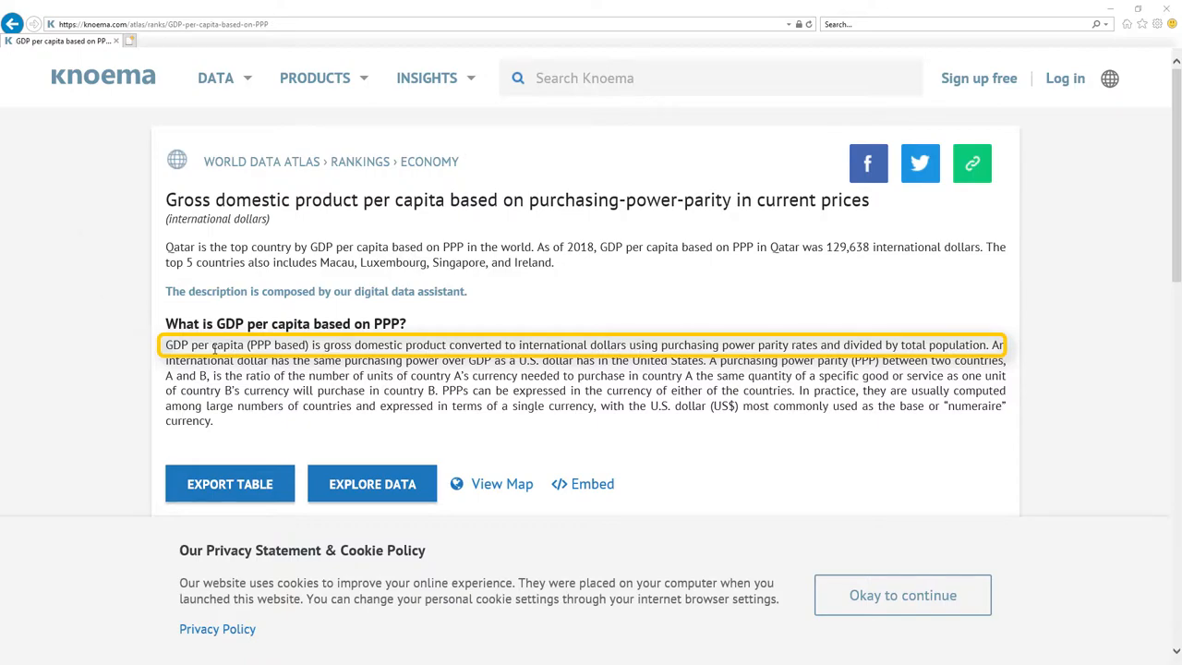
mouse_move(256, 277)
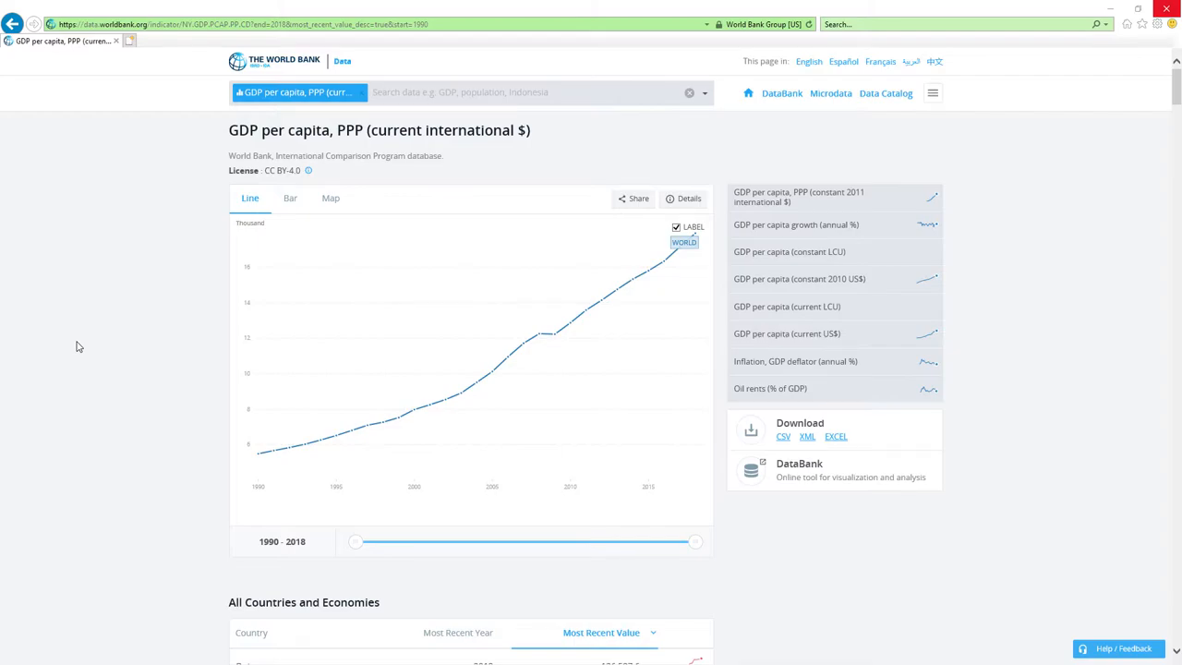
mouse_move(117, 315)
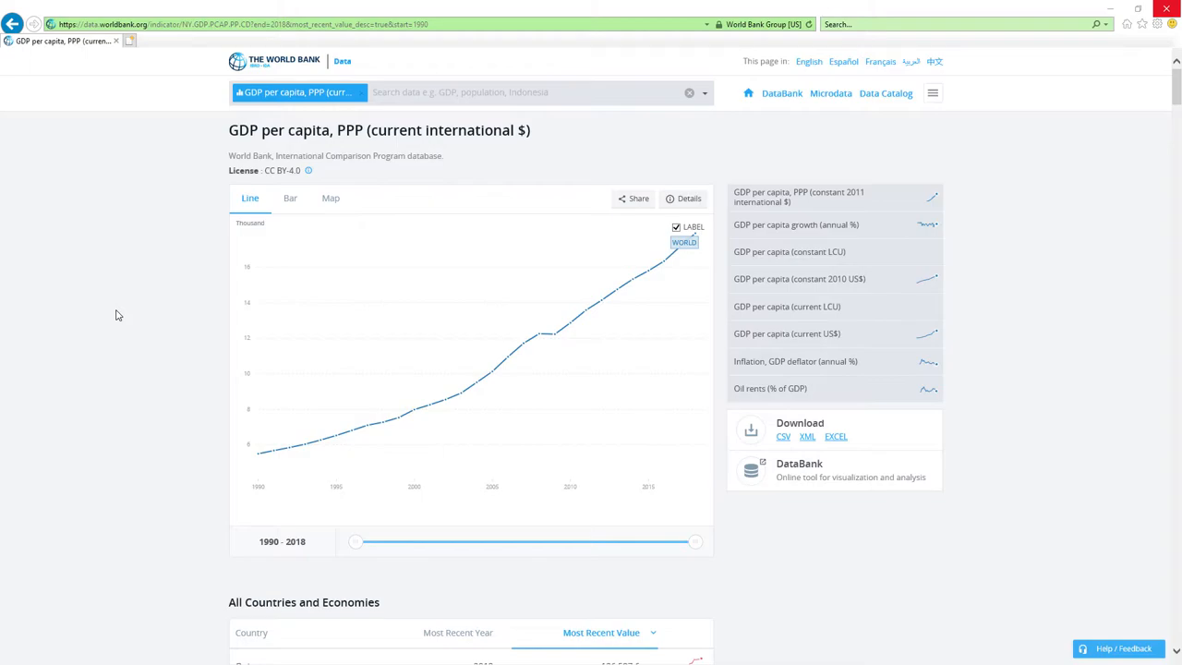
mouse_move(110, 312)
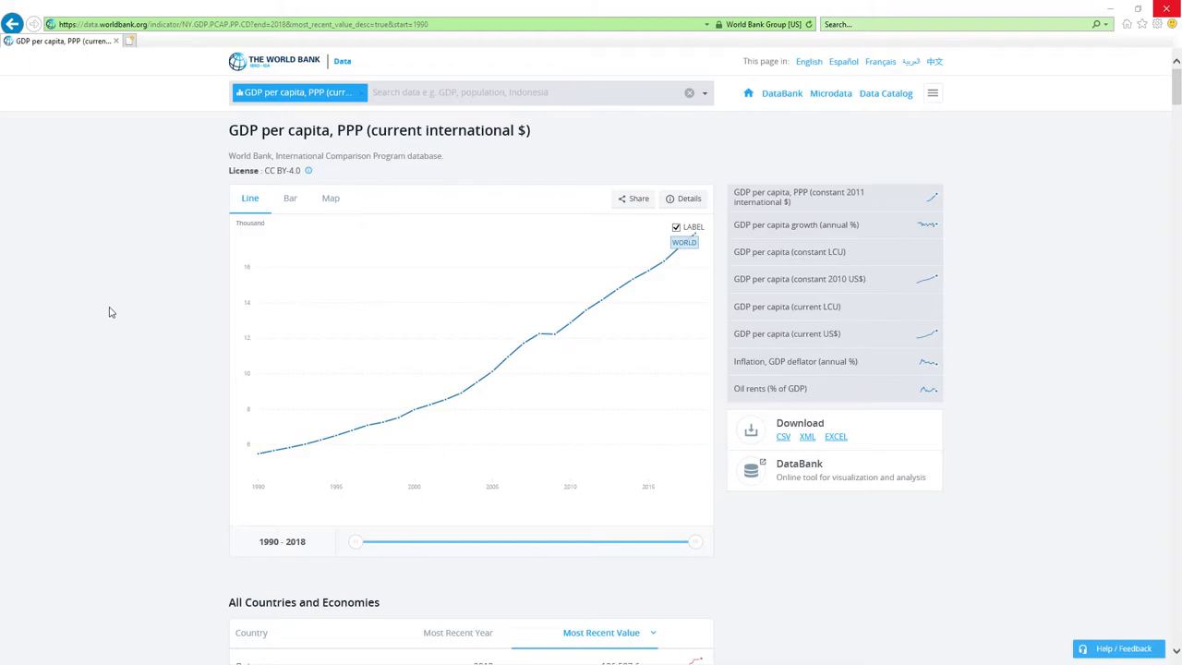
Scroll to the All Countries and Economies GDP per capita, PPP ranking, topped by Qatar and Macao
scroll("down", 3)
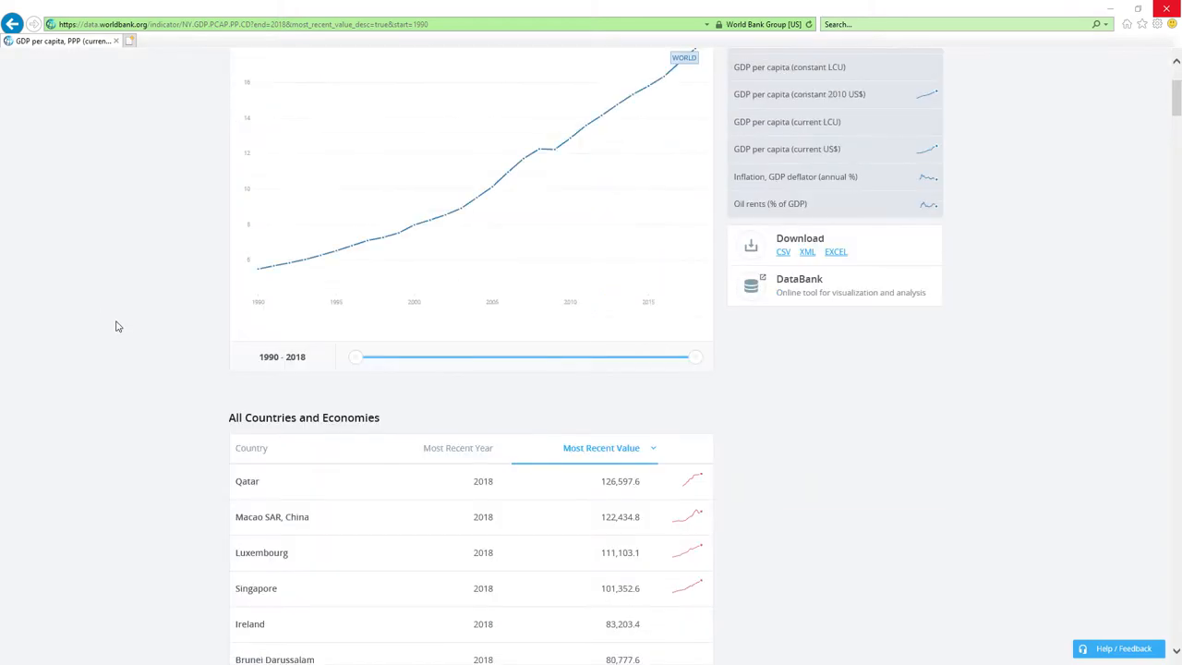
scroll("down", 3)
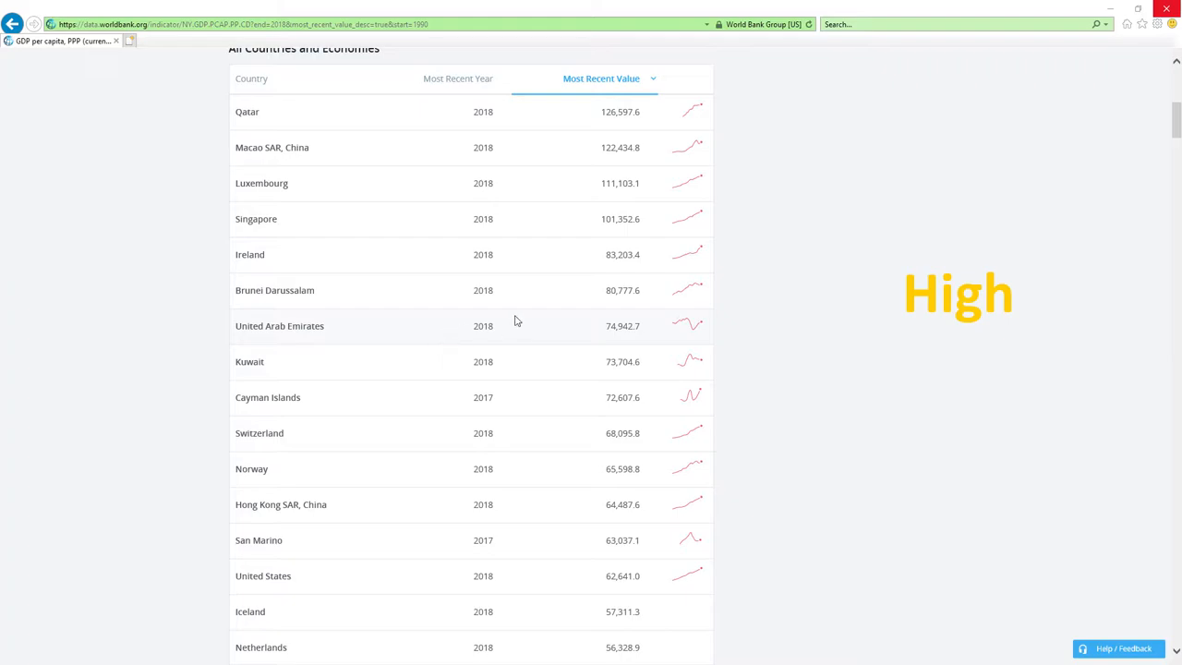
mouse_move(412, 429)
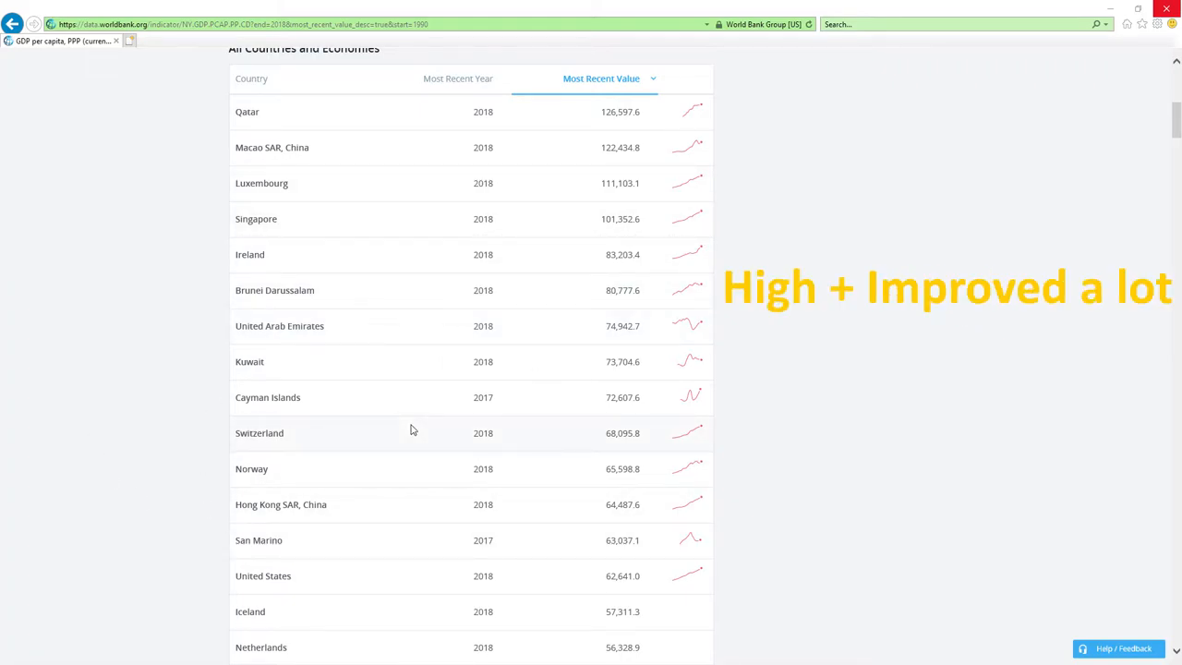
mouse_move(513, 344)
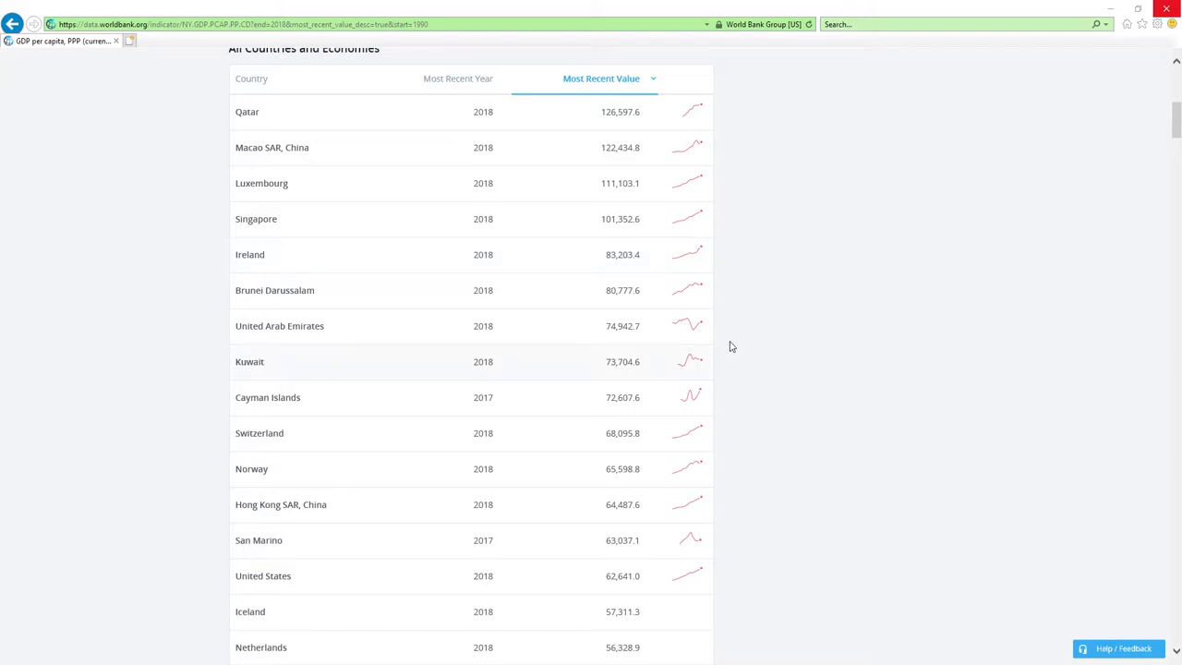
scroll("down", 3)
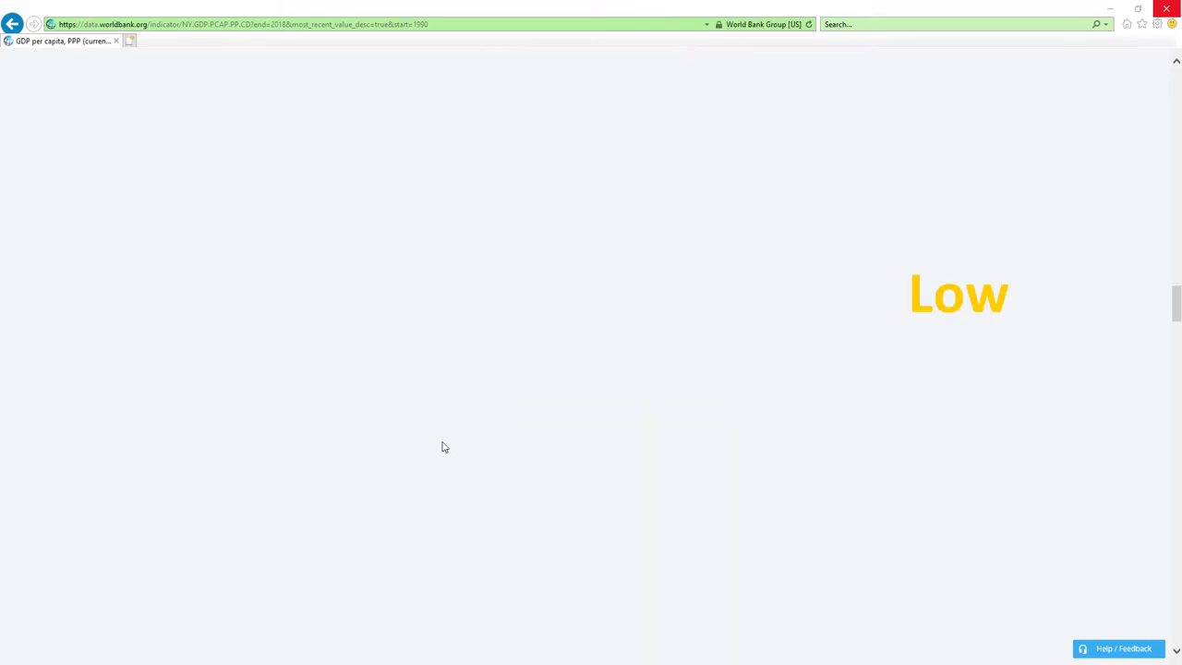
Browse the lower-ranked countries such as Bolivia and India, then switch to the economy ministers workbook
scroll("down", 3)
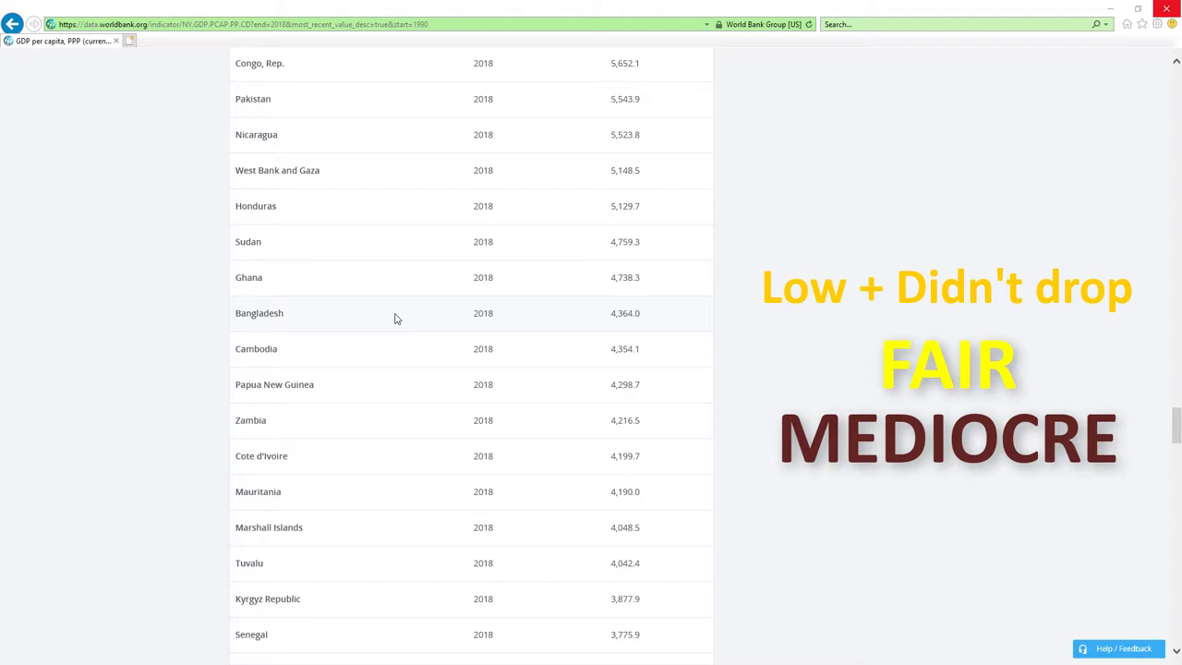
scroll("up", 3)
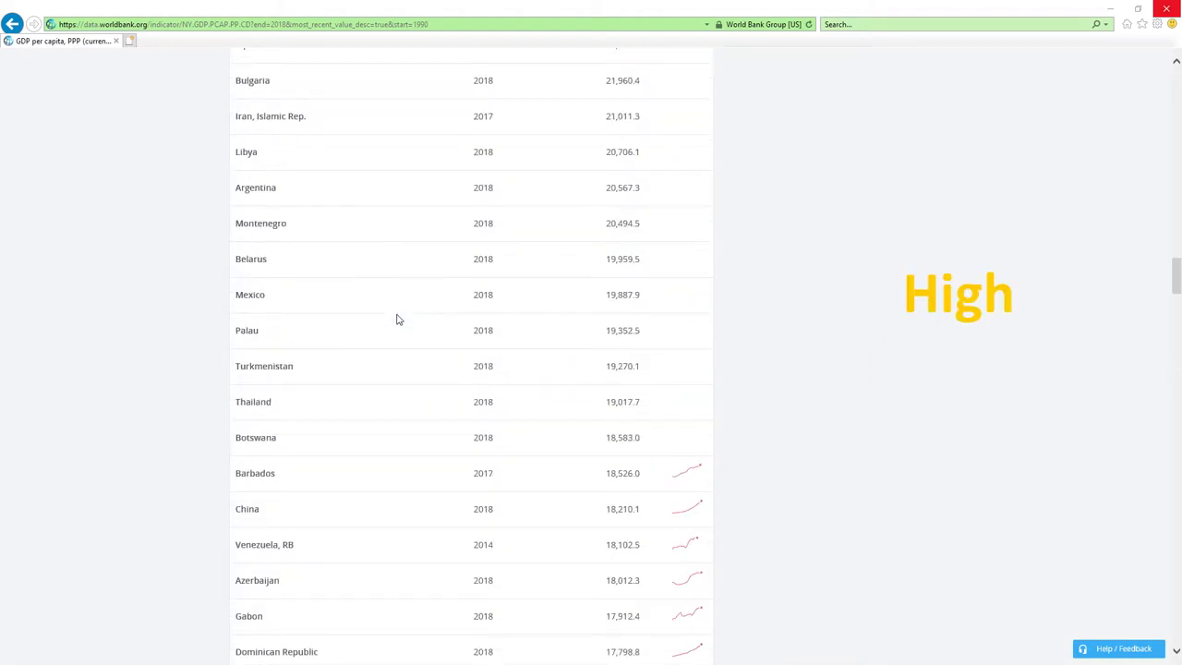
scroll("up", 3)
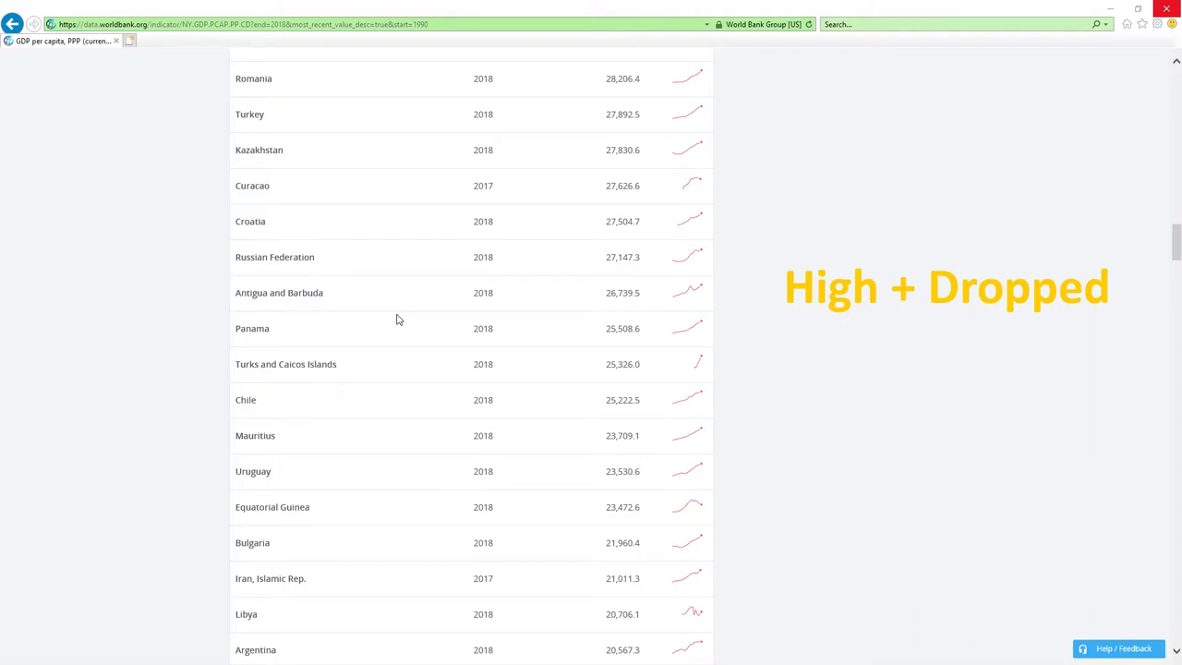
mouse_move(405, 319)
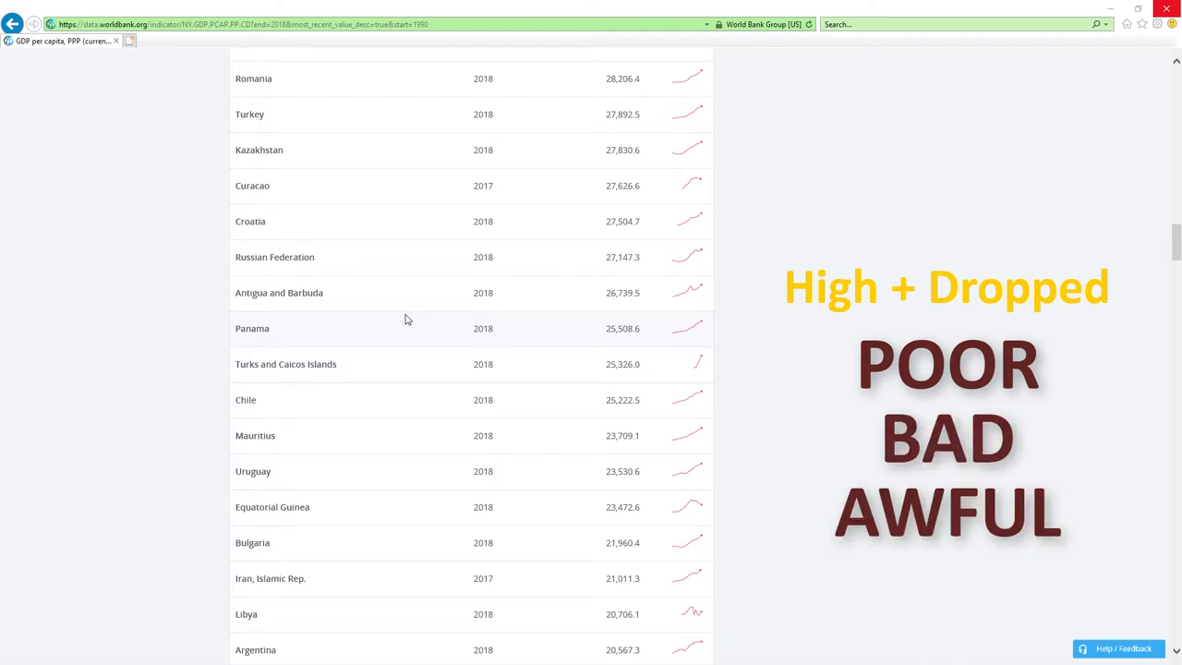
scroll("down", 3)
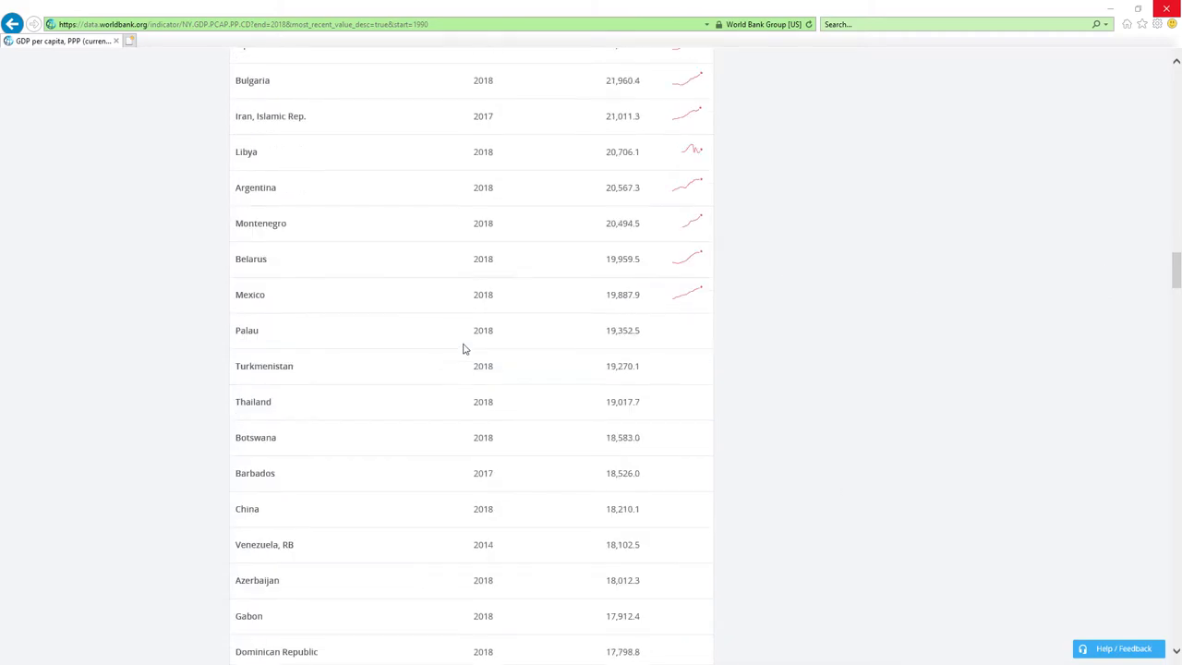
scroll("down", 3)
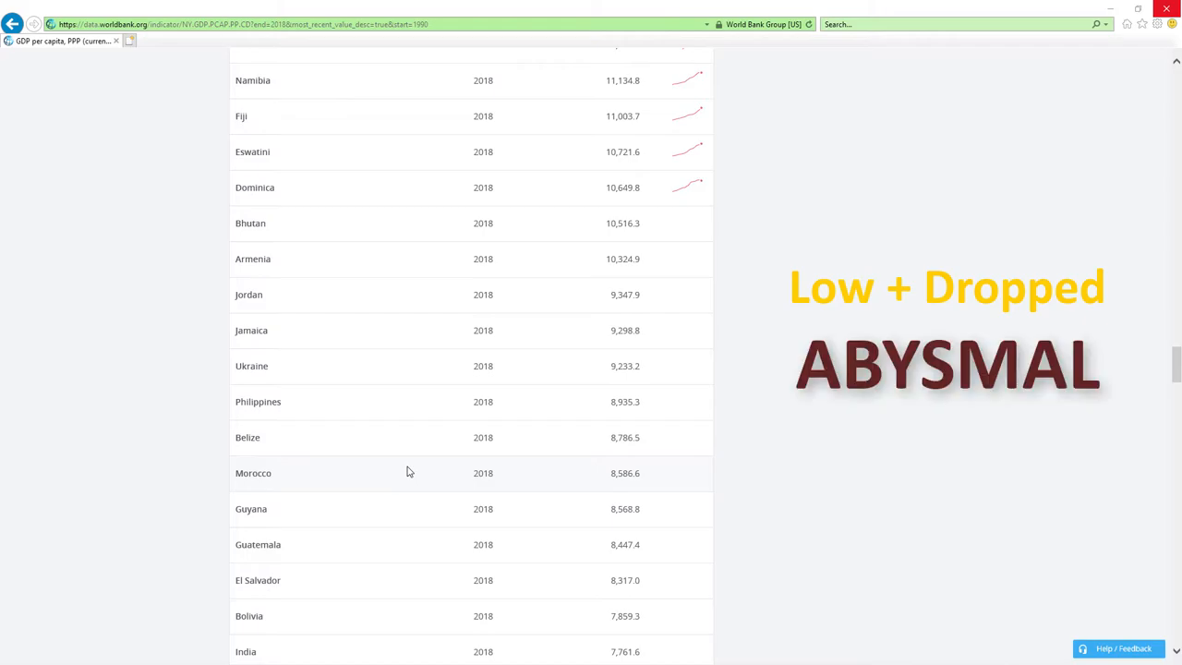
scroll("down", 3)
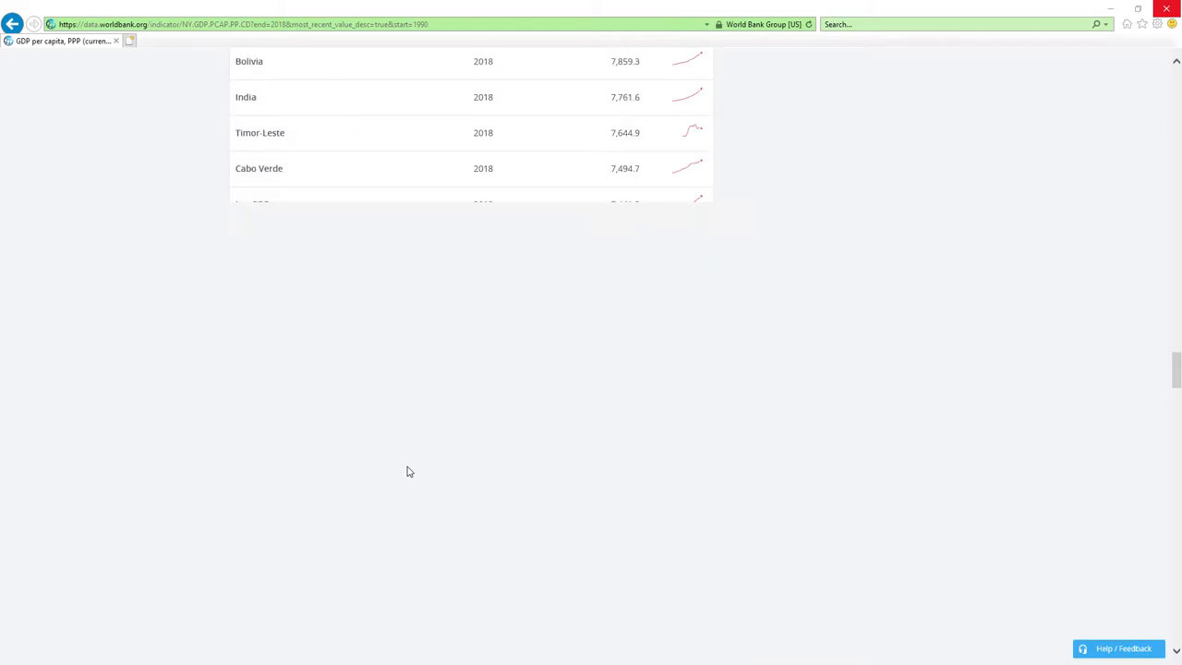
key("alt+tab")
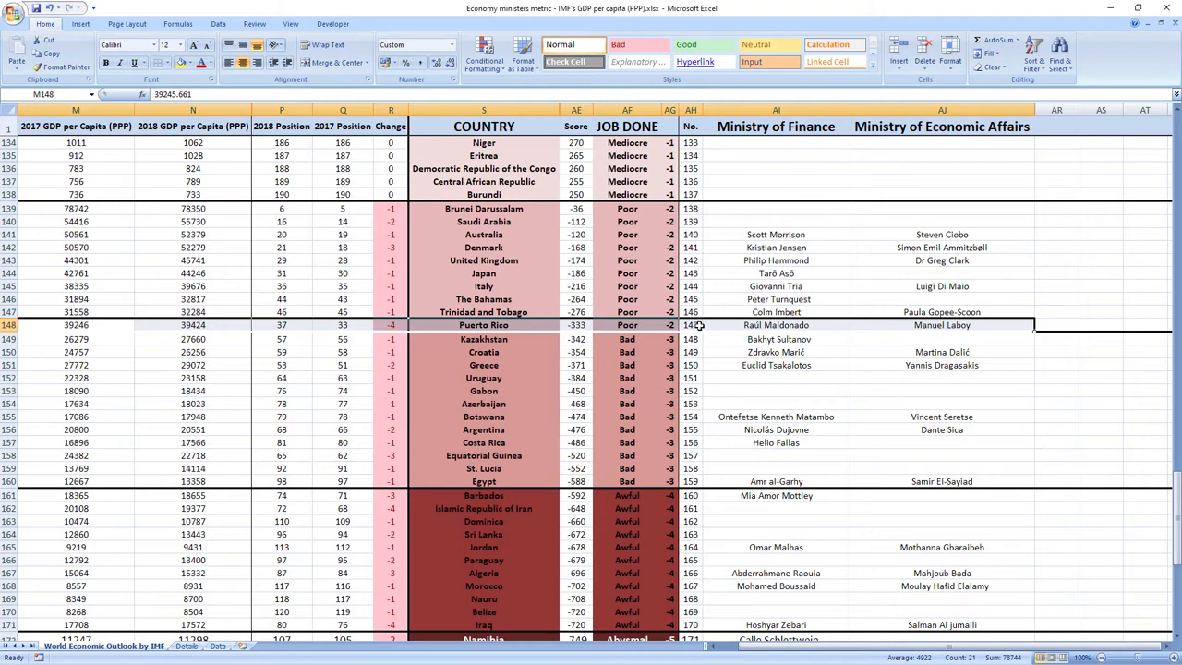
mouse_move(351, 325)
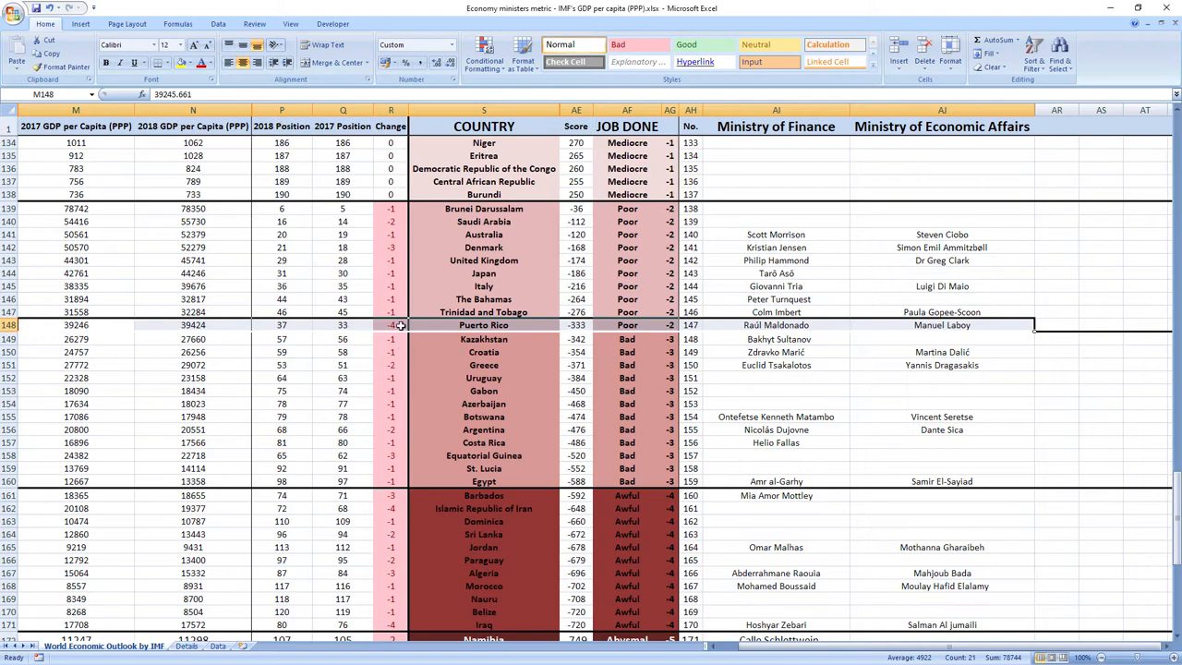
mouse_move(268, 337)
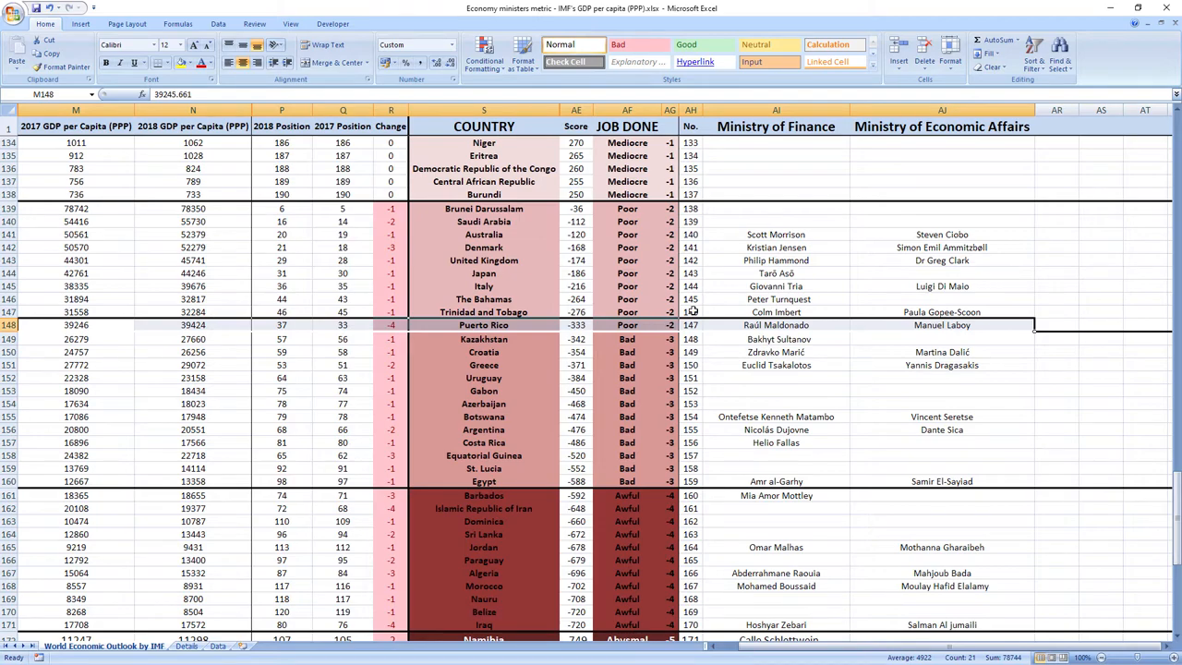
mouse_move(918, 336)
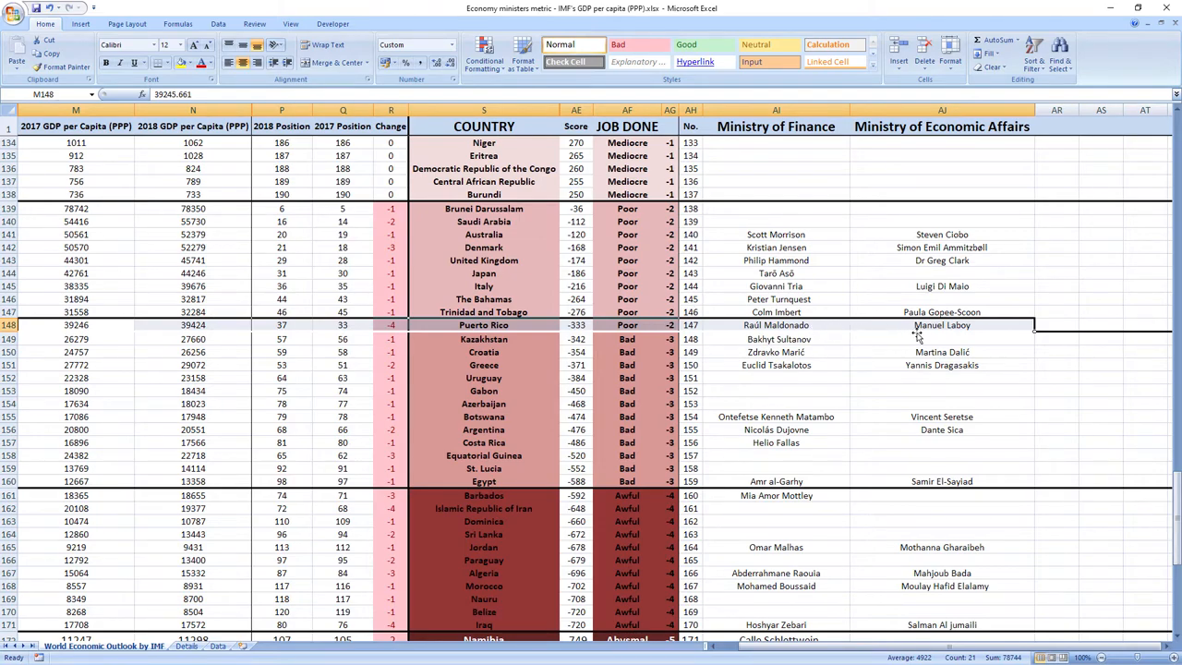
mouse_move(982, 324)
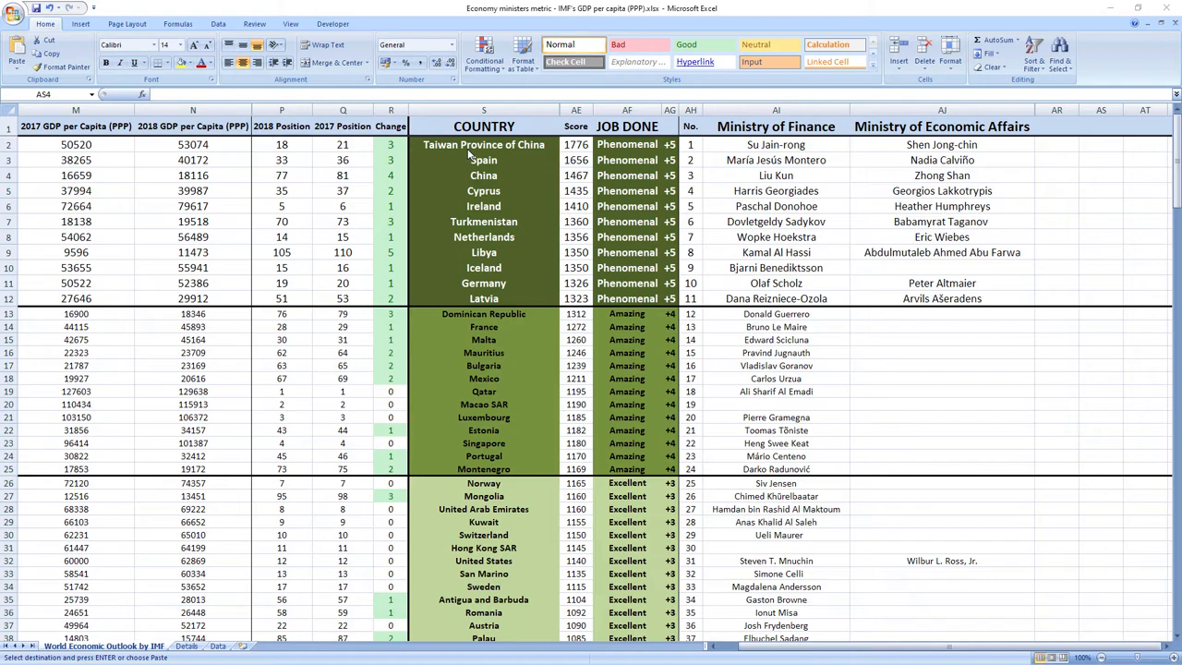
mouse_move(506, 155)
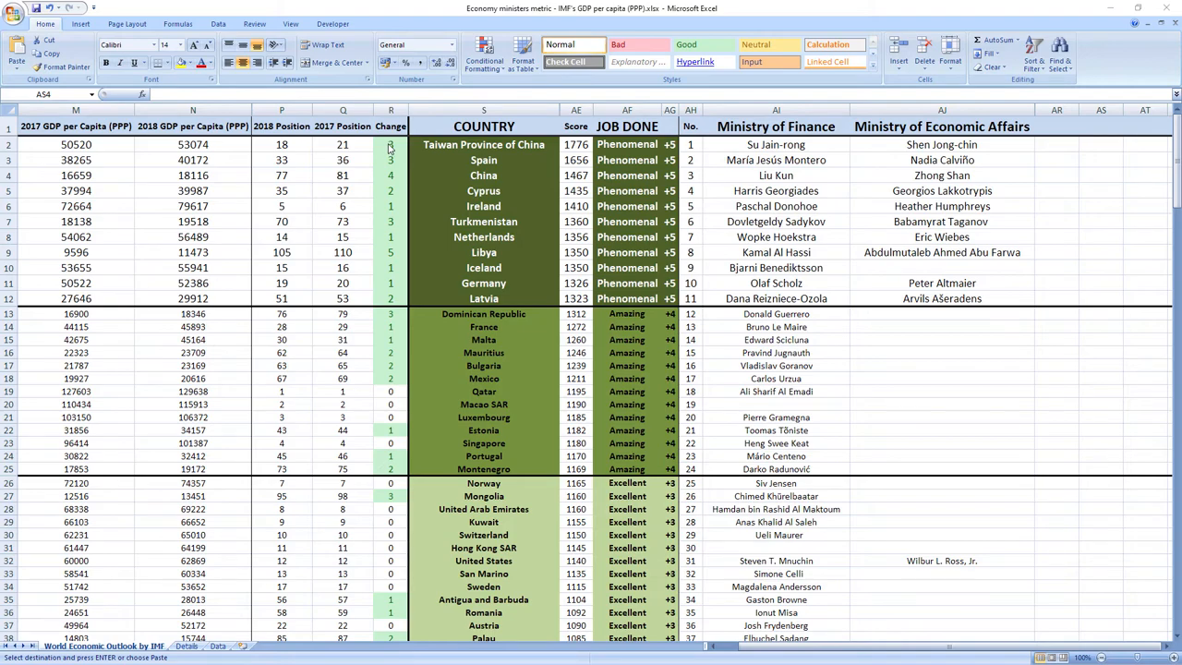
mouse_move(396, 150)
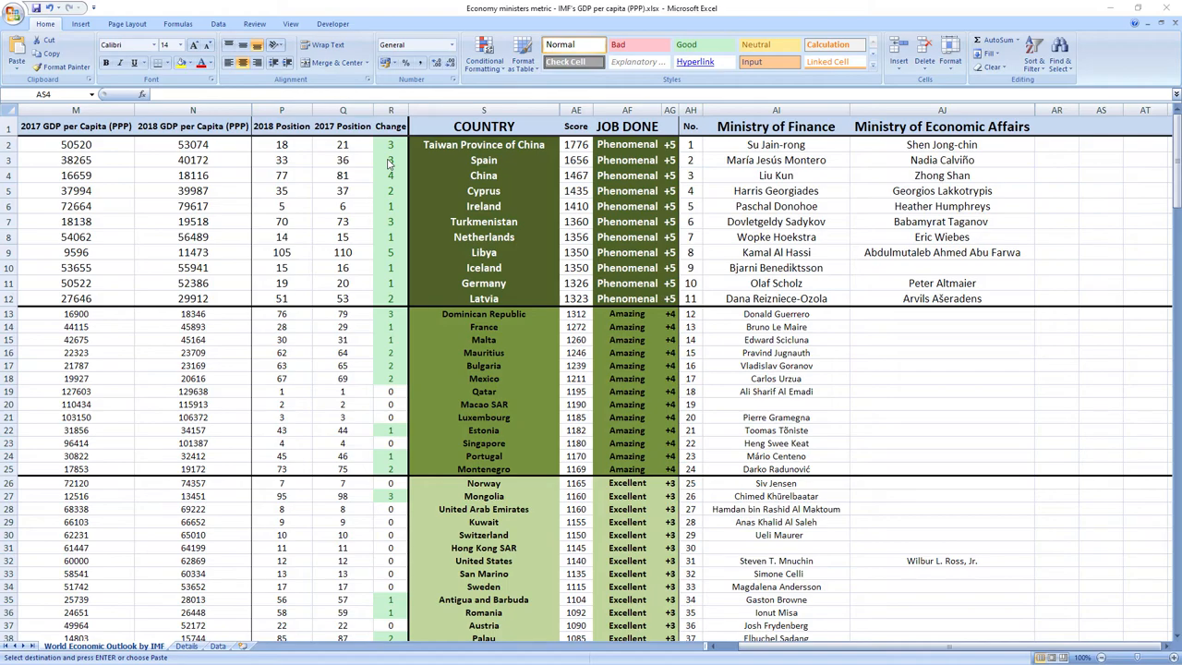
mouse_move(349, 180)
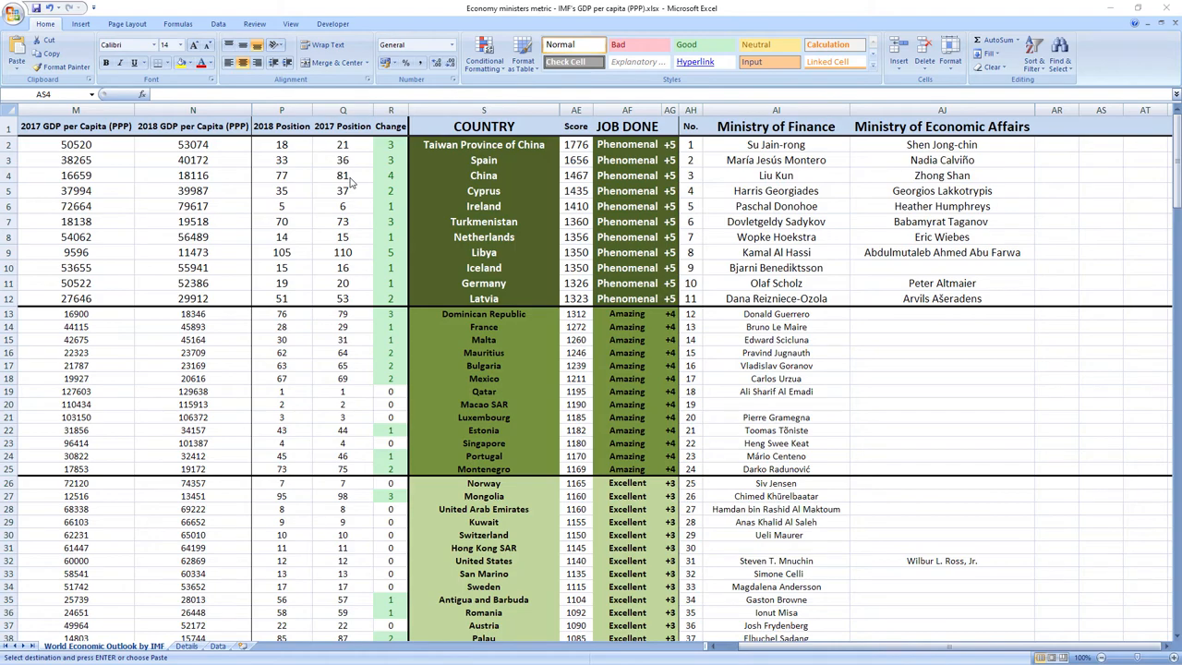
mouse_move(394, 179)
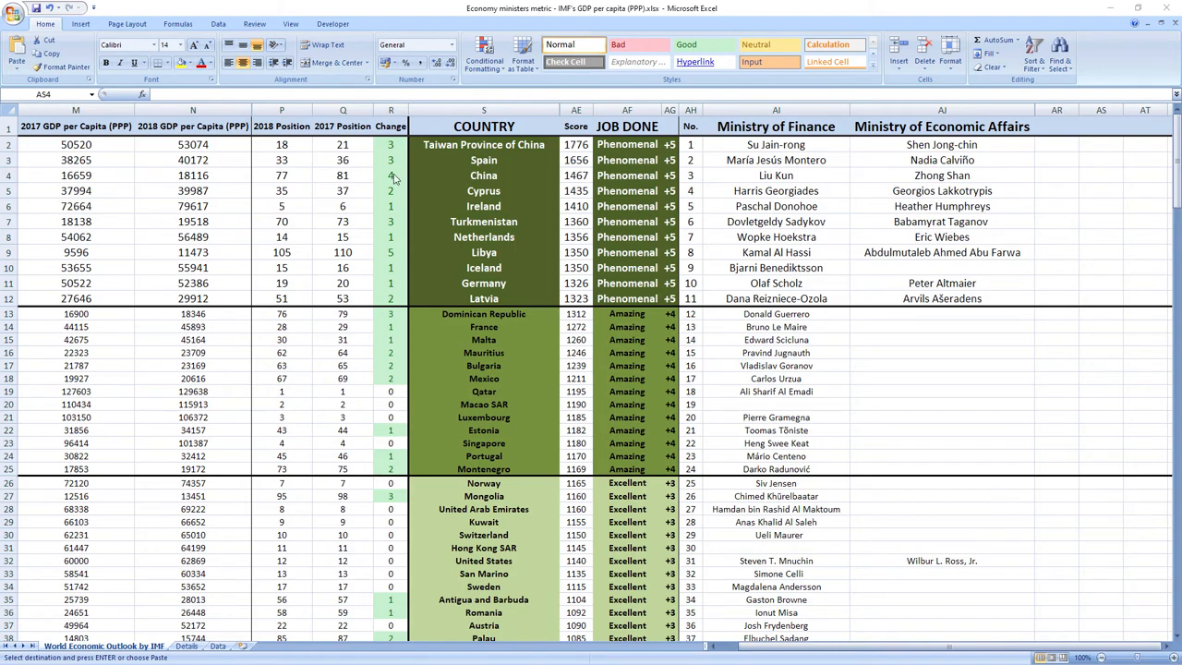